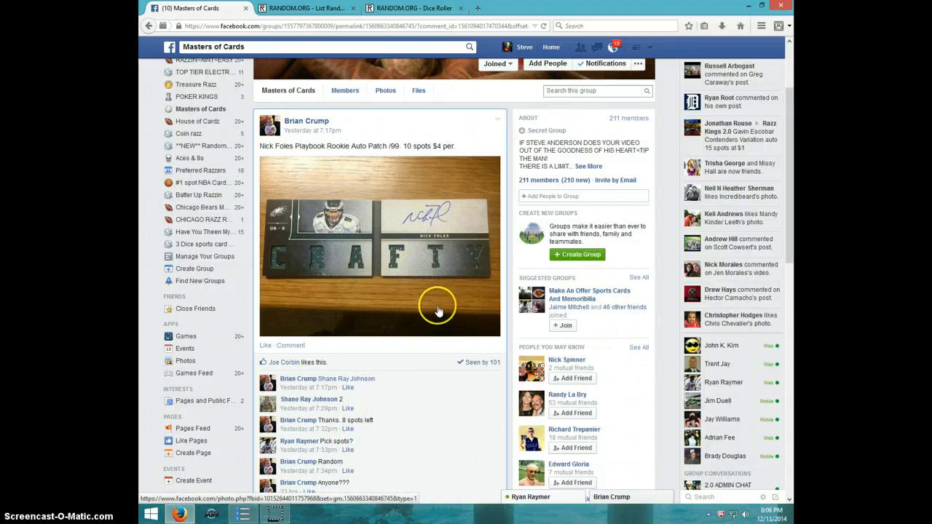
Comment LIVE in the Facebook raffle thread, then roll two dice, getting six and two.
scroll(down, 3)
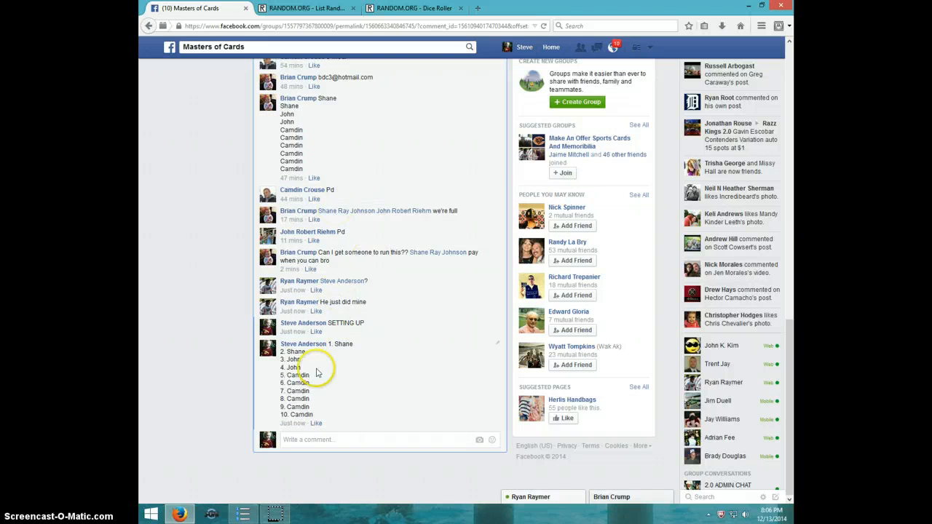
click(317, 439)
text(LIVE)
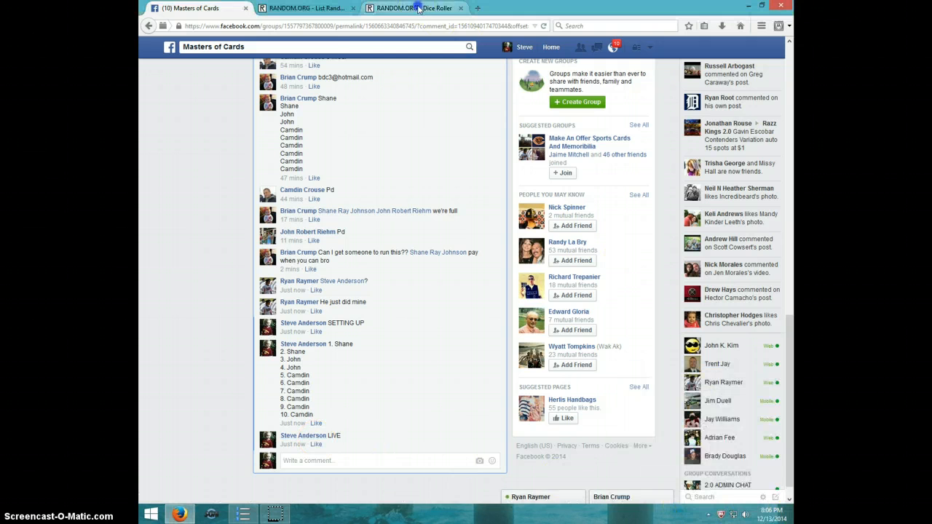
click(414, 8)
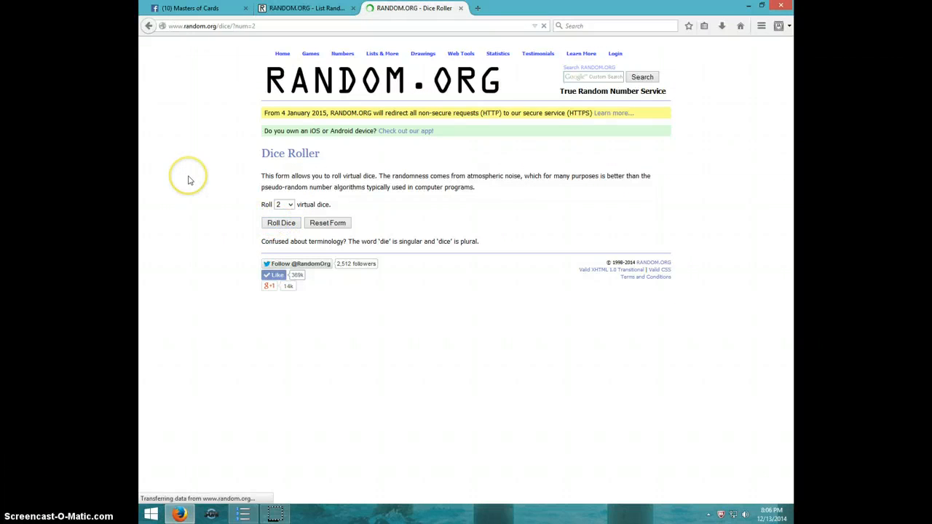
click(281, 222)
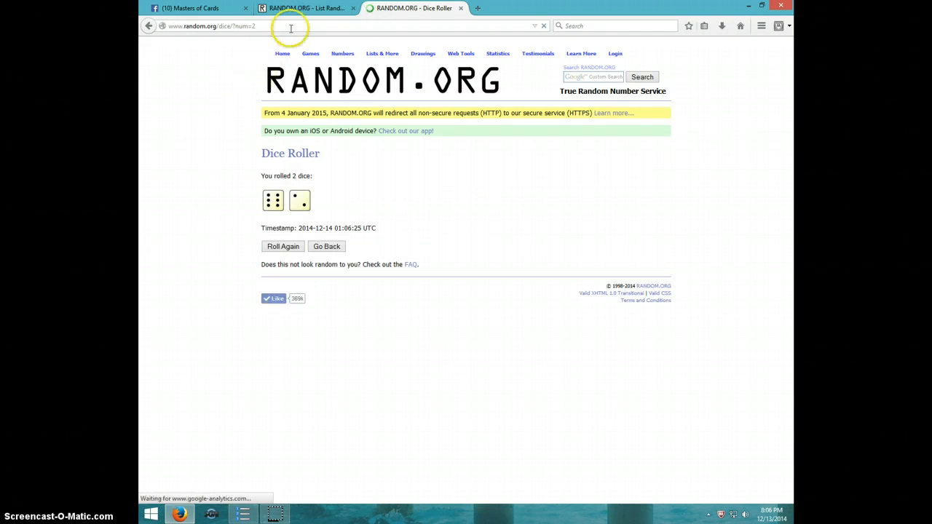
Paste the ten-spot Shane, John and Camdin raffle list into the List Randomizer field.
right_click(337, 286)
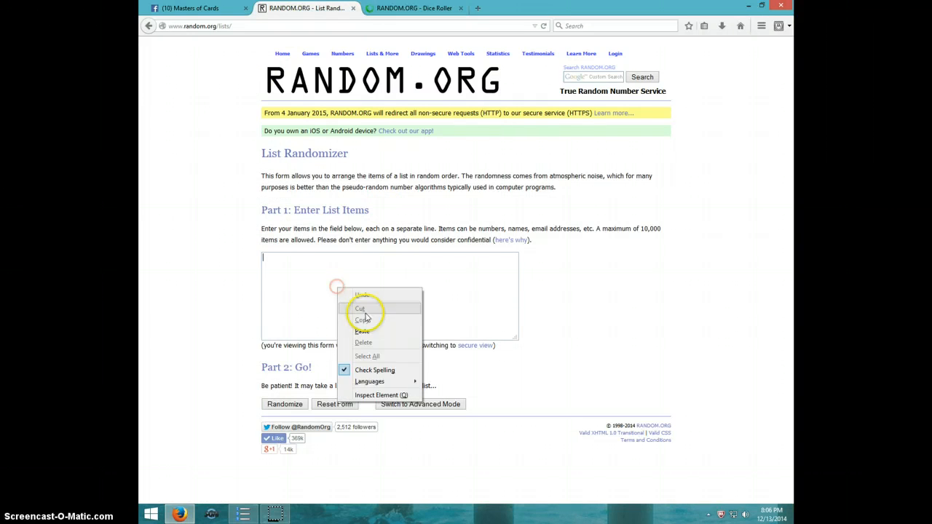
click(363, 331)
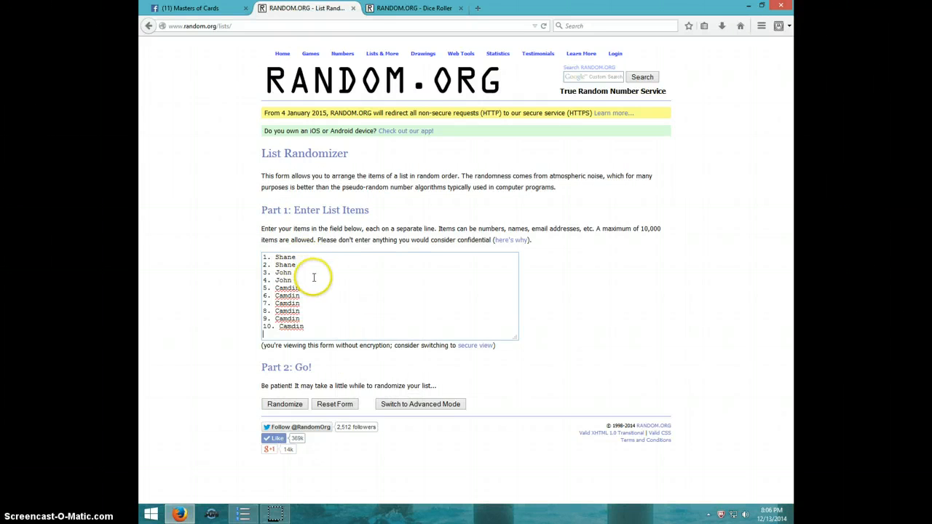
mouse_move(322, 341)
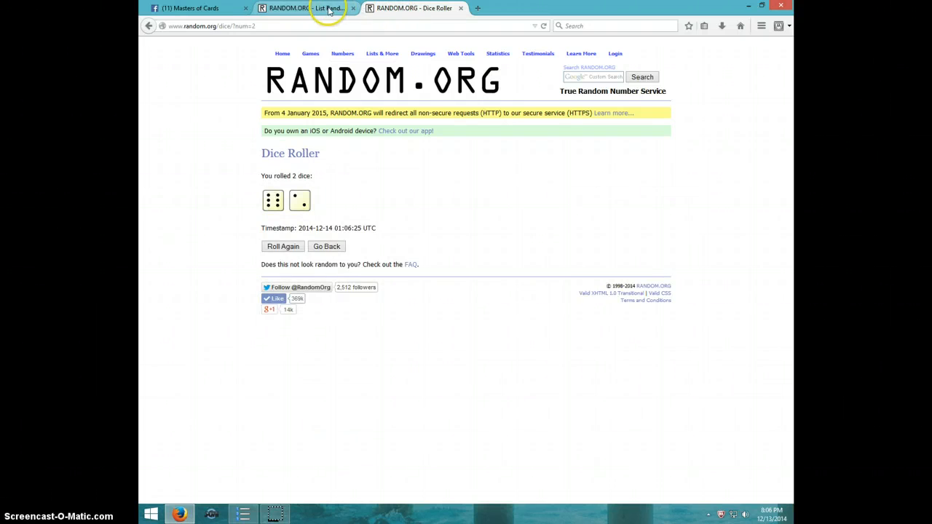
click(299, 8)
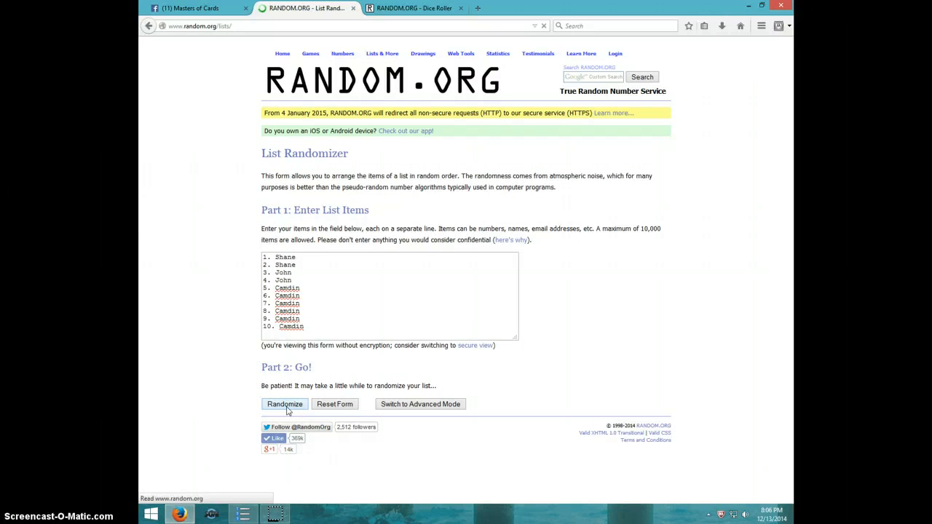
Randomize the ten-spot list seven times, leaving John first and Camdin last.
click(284, 405)
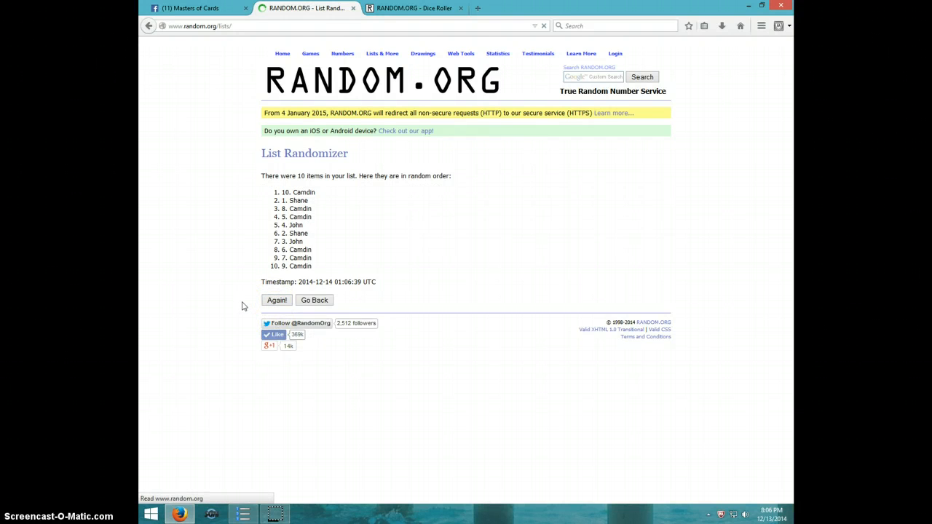
click(277, 300)
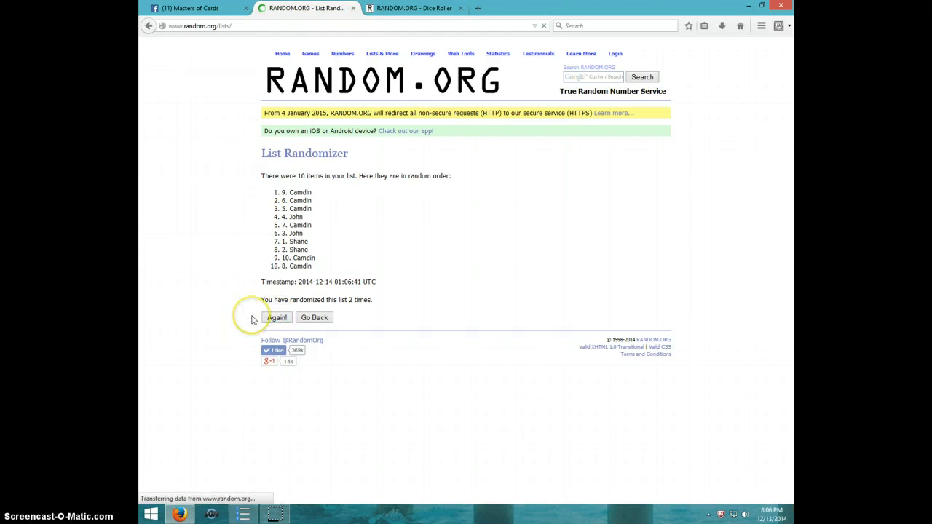
click(276, 317)
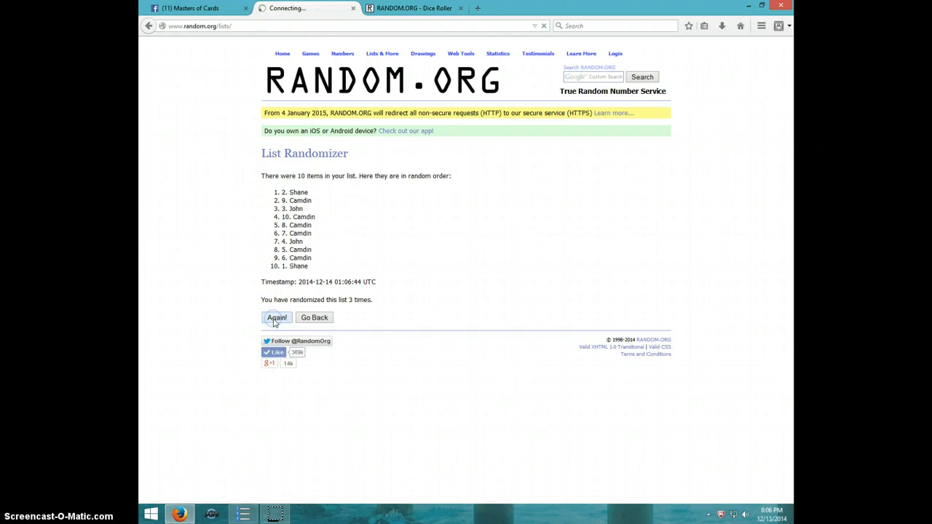
click(276, 317)
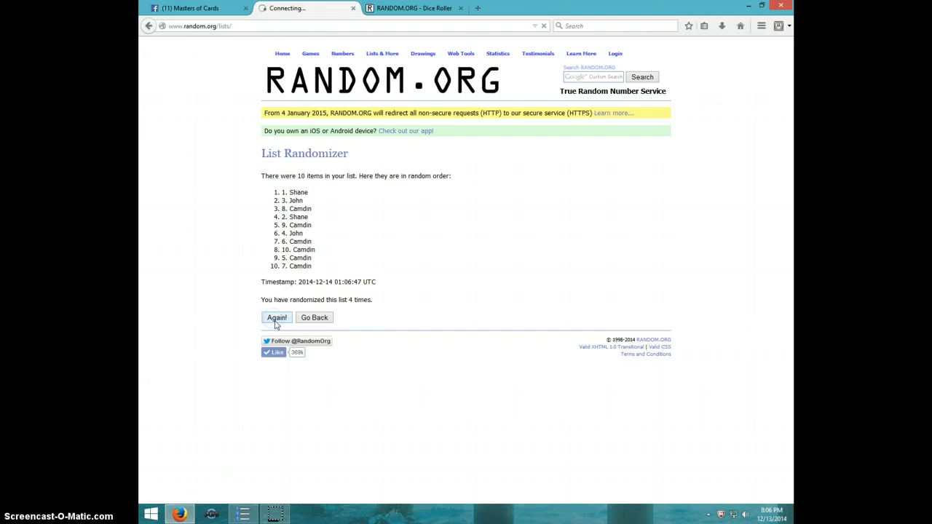
click(276, 317)
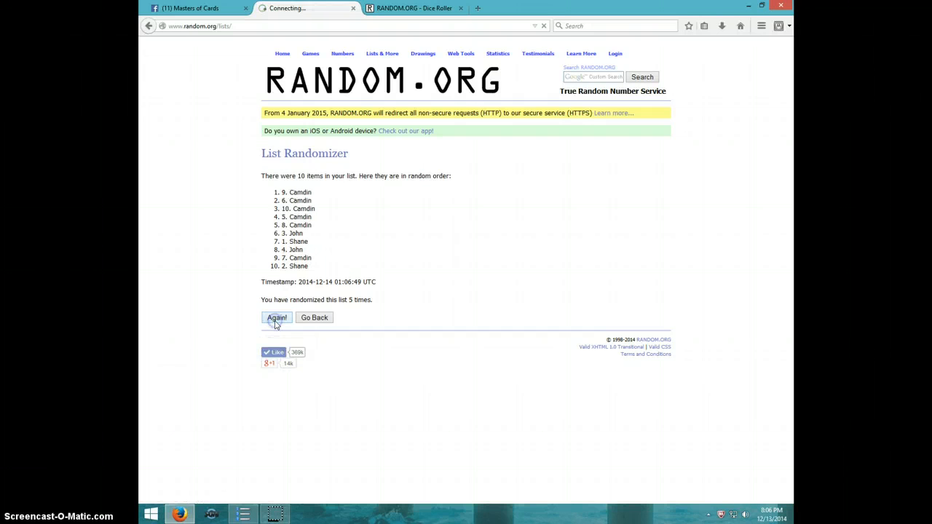
click(277, 318)
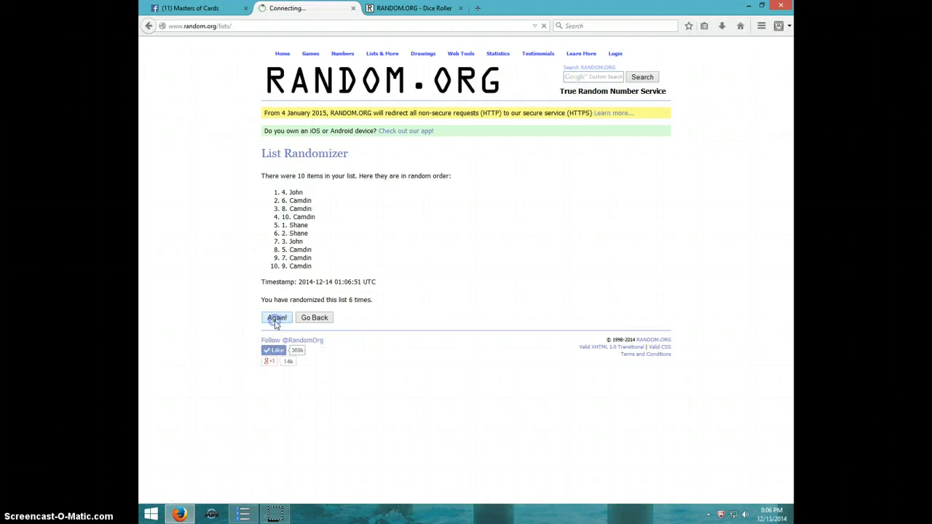
click(277, 318)
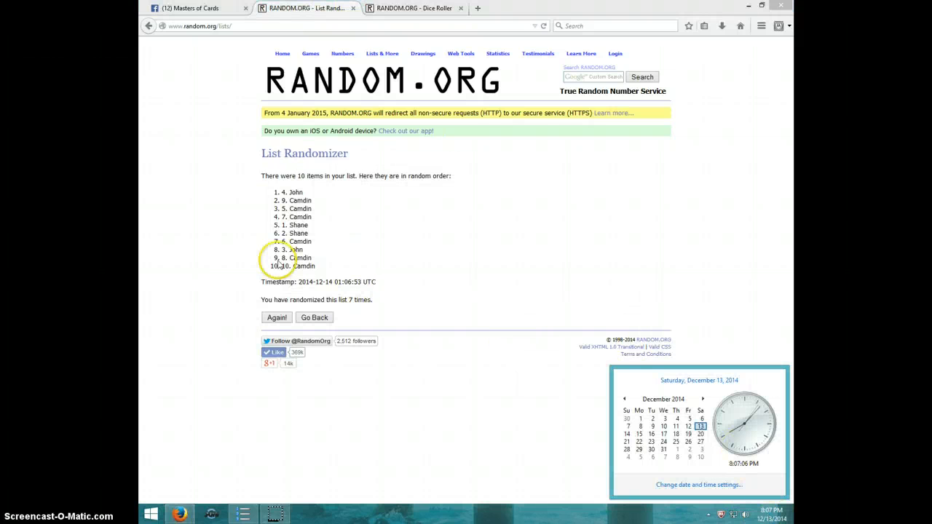
Shuffle the list an eighth time and highlight the top result, Camdin.
click(277, 318)
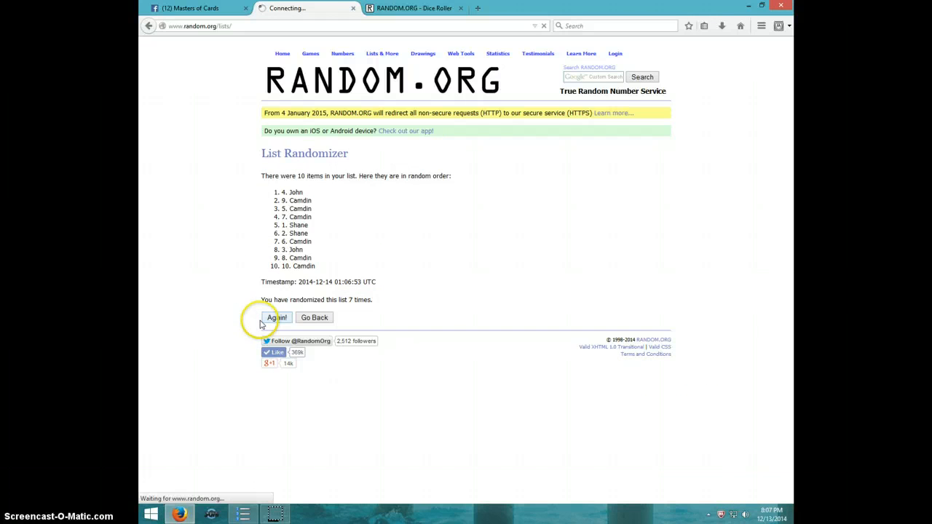
click(277, 318)
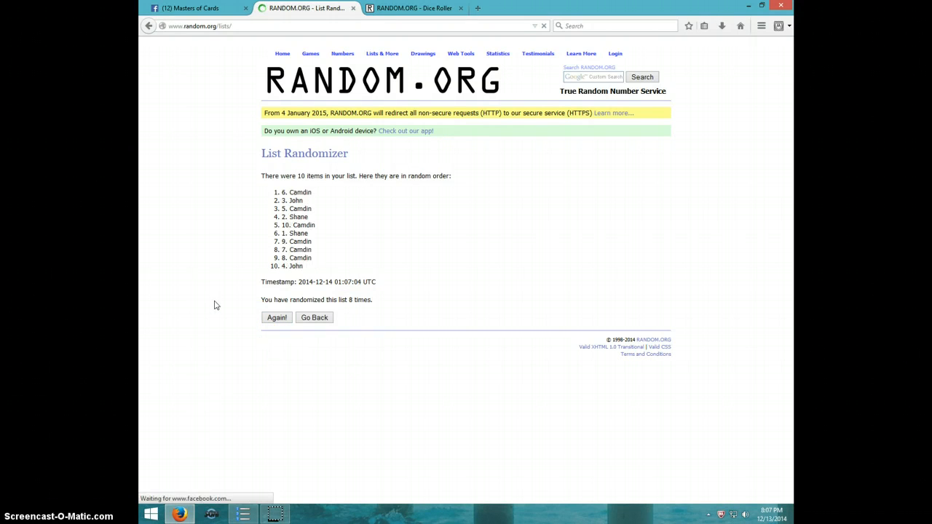
double_click(297, 192)
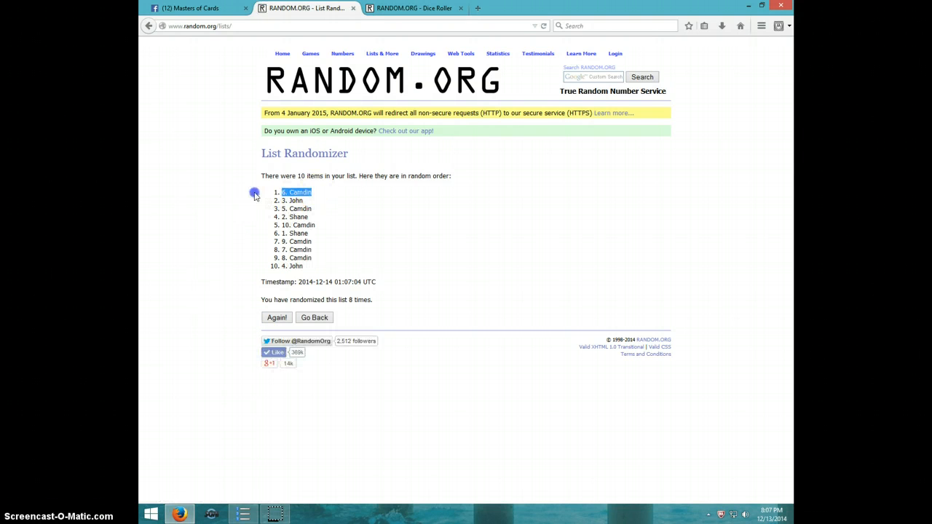
mouse_move(362, 301)
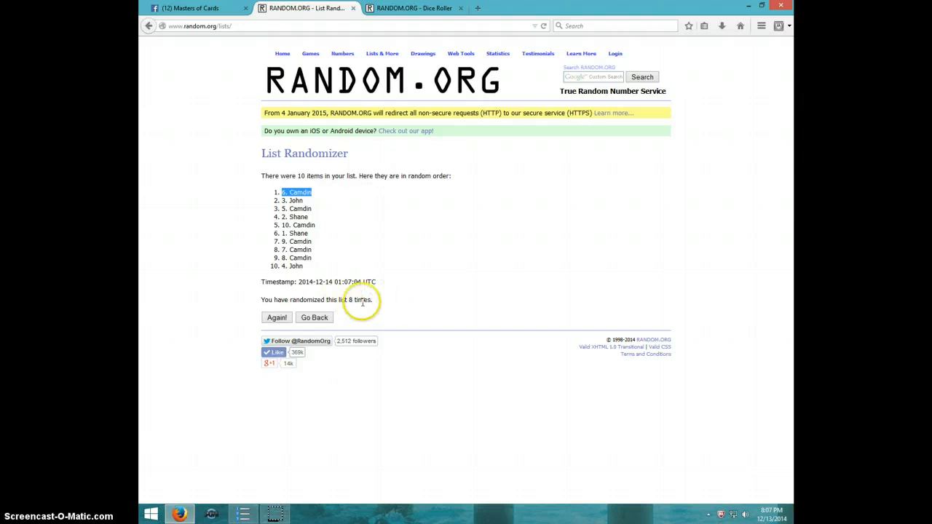
Recheck the dice roll and final list, then reply DONE in the Facebook thread.
click(413, 8)
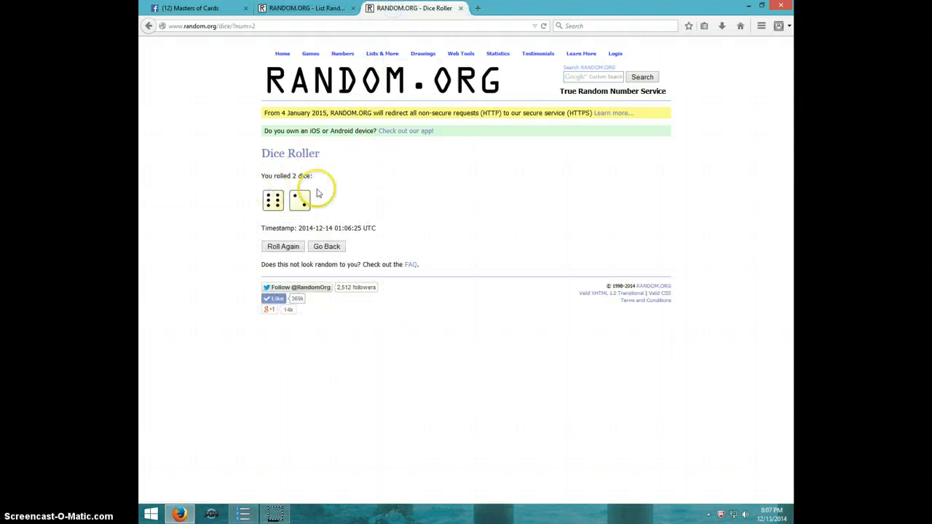
click(306, 8)
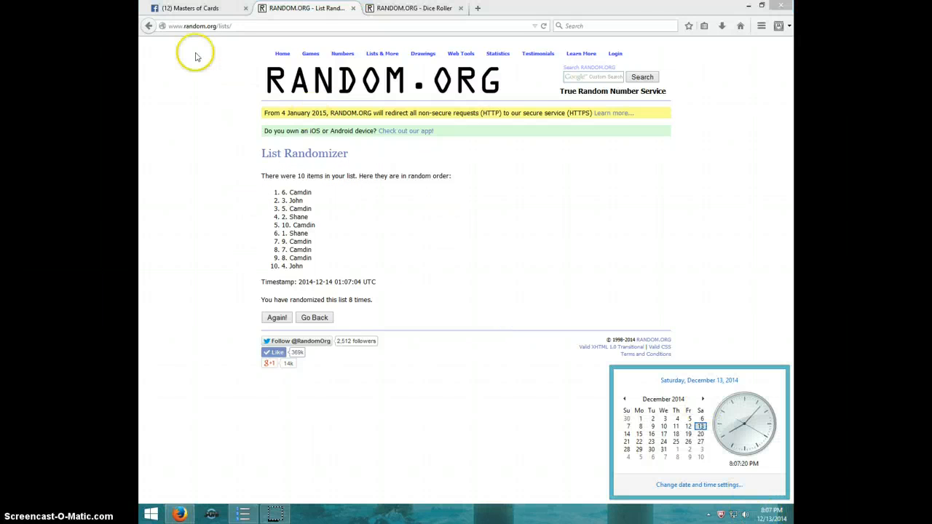
click(189, 8)
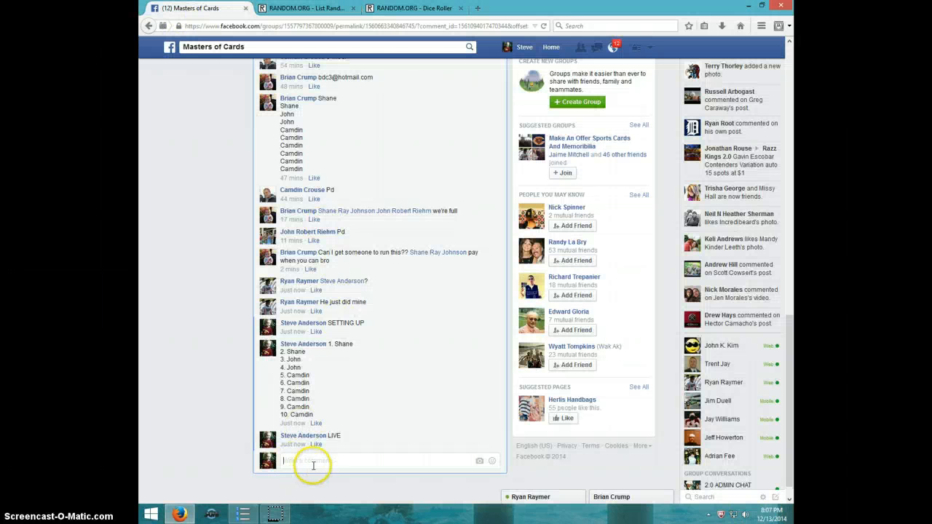
text(DONE)
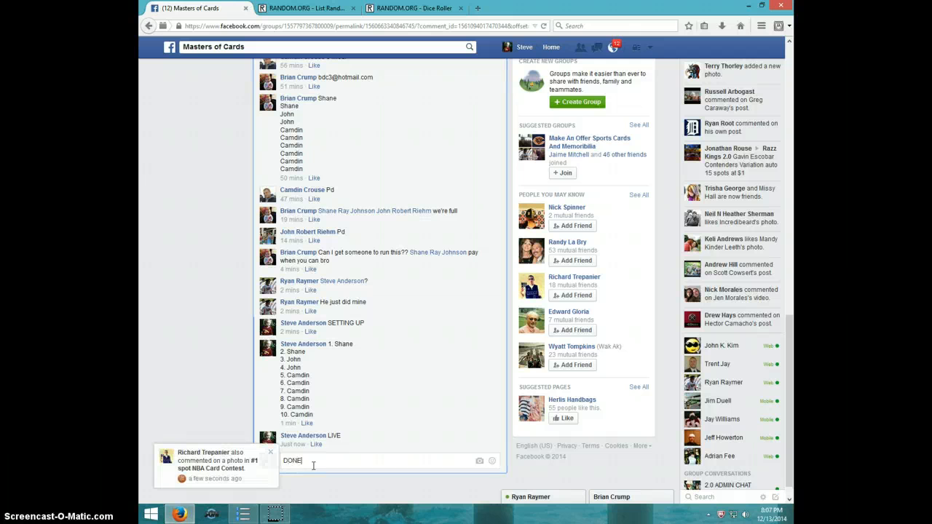